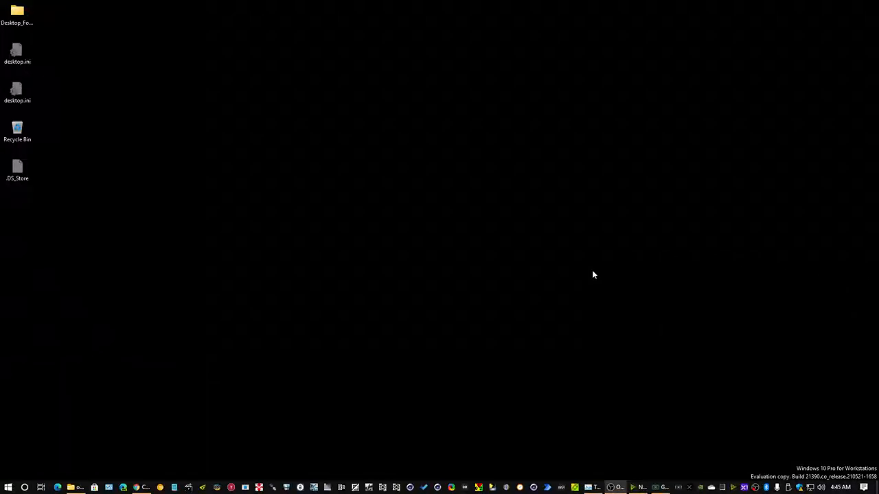
{"action": "mouse_move", "coordinate": [582, 277]}
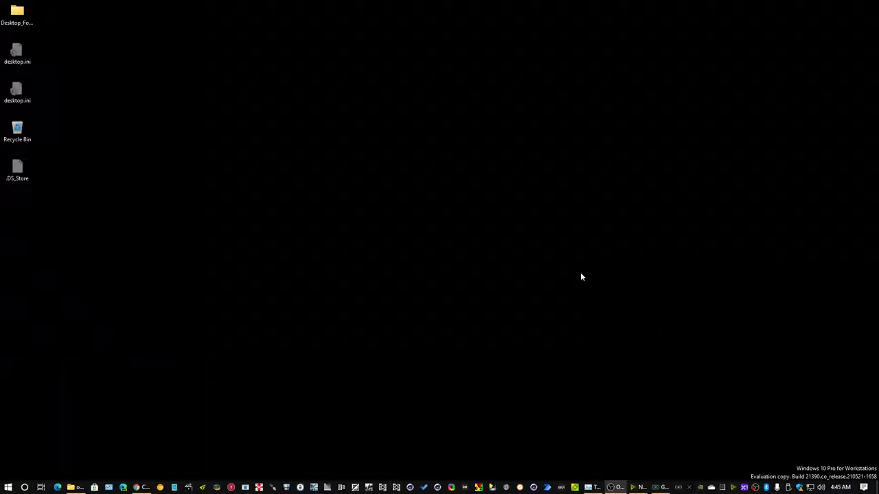
{"action": "mouse_move", "coordinate": [349, 307]}
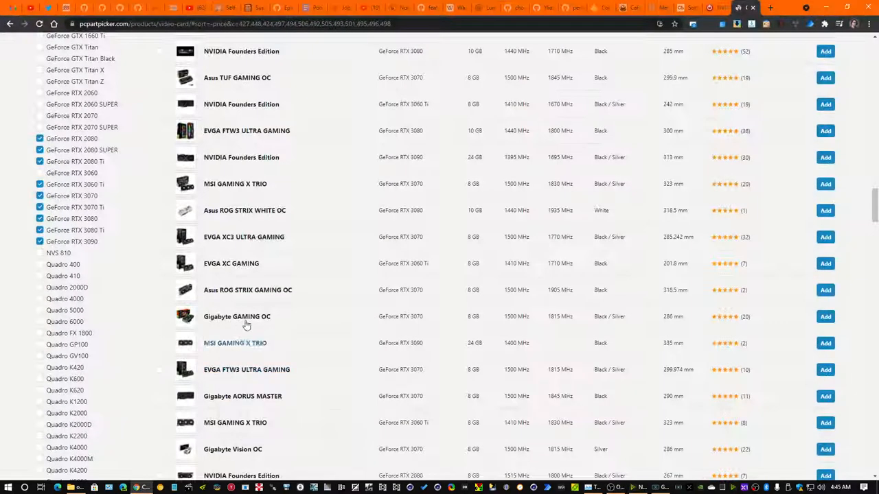
Switch to the YouTube WAN Show episode about the RTX 3080 Ti.
{"action": "left_click", "coordinate": [201, 8]}
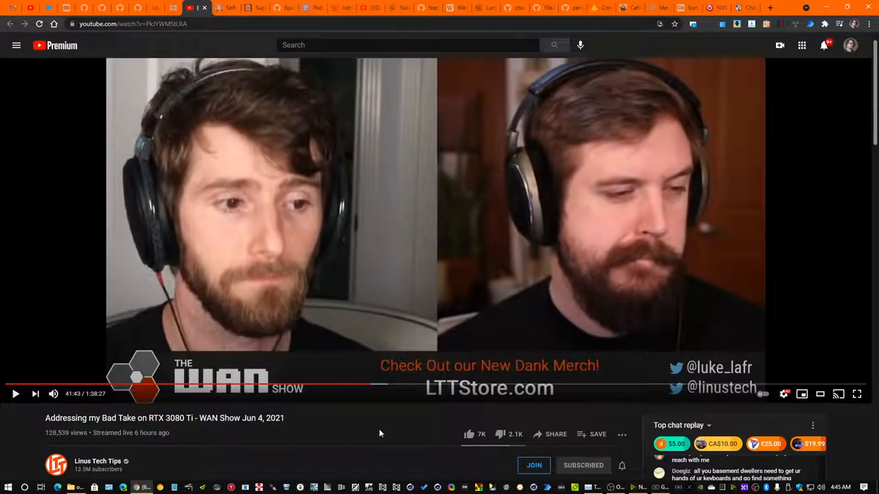
{"action": "mouse_move", "coordinate": [368, 343]}
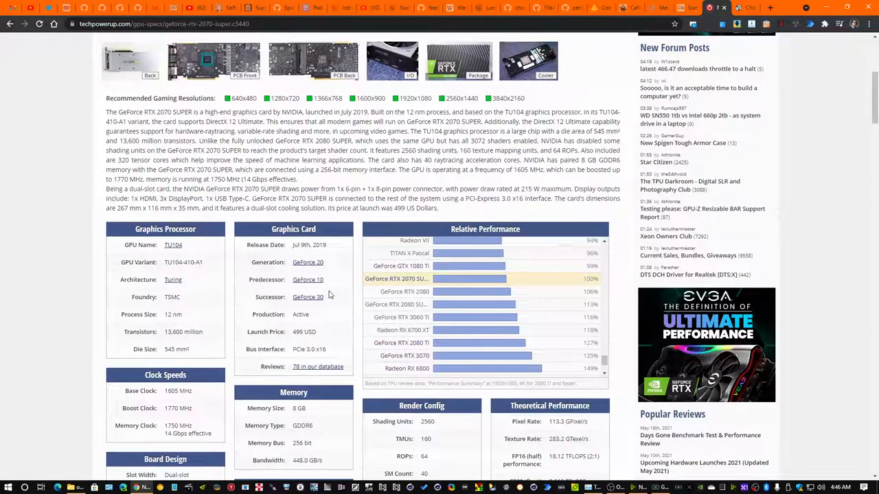
{"action": "mouse_move", "coordinate": [397, 280]}
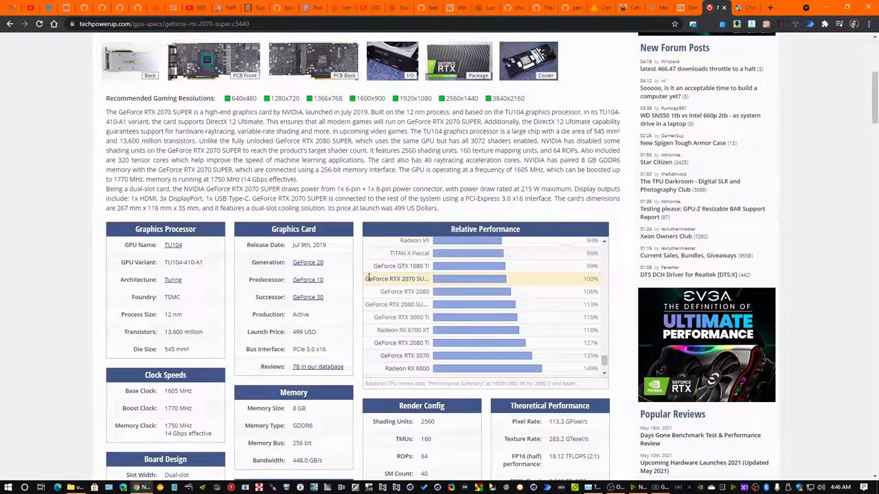
{"action": "mouse_move", "coordinate": [584, 276]}
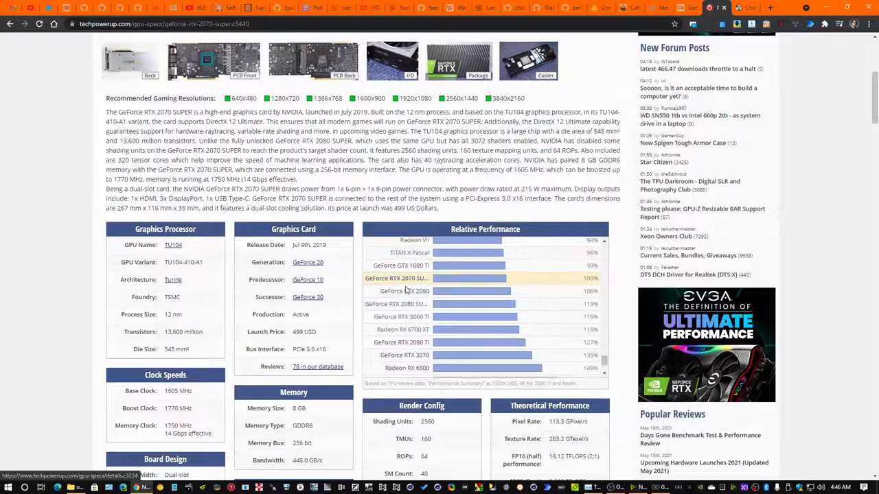
Scroll through the RTX 2070 SUPER Relative Performance chart toward the faster cards.
{"action": "scroll", "scroll_direction": "down", "scroll_amount": 3}
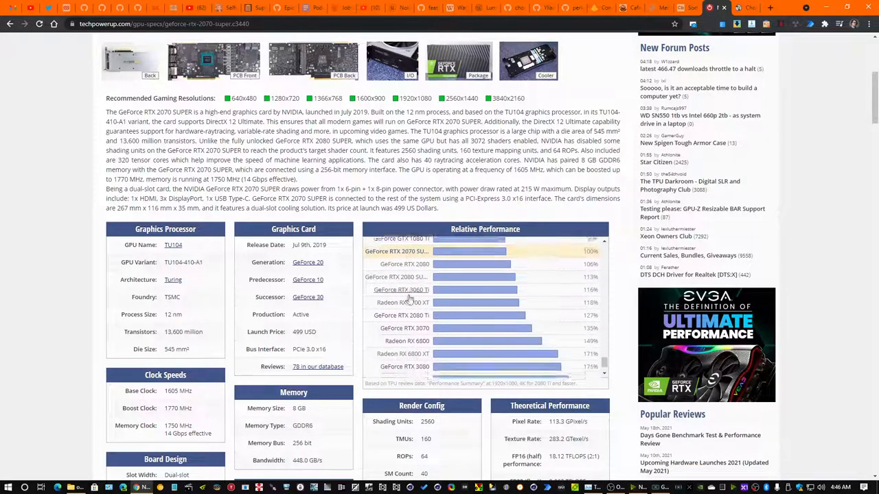
{"action": "scroll", "scroll_direction": "down", "scroll_amount": 3}
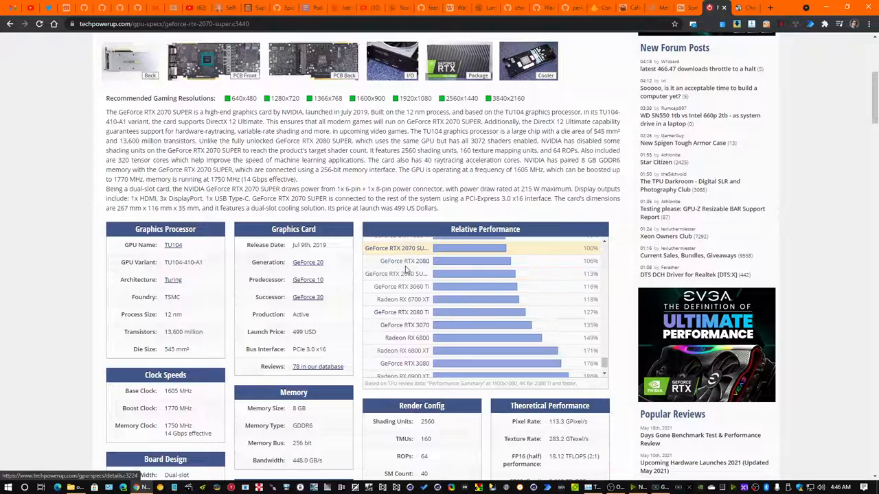
{"action": "scroll", "scroll_direction": "down", "scroll_amount": 3}
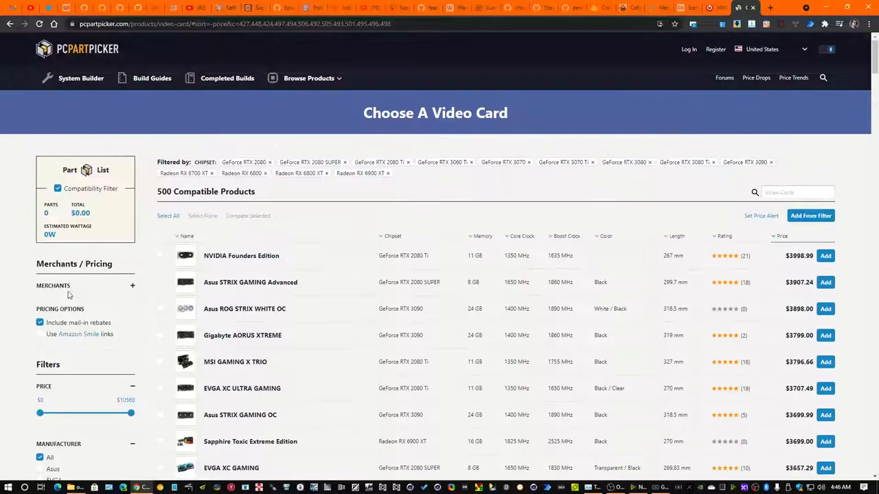
Find the EVGA GeForce RTX 3070 XC3 BLACK GAMING in the list and view its product page.
{"action": "scroll", "scroll_direction": "down", "scroll_amount": 3}
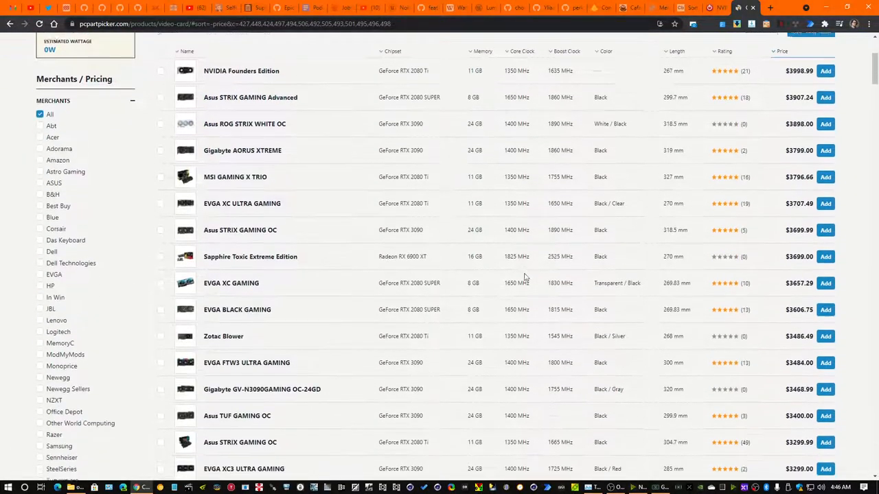
{"action": "scroll", "scroll_direction": "down", "scroll_amount": 3}
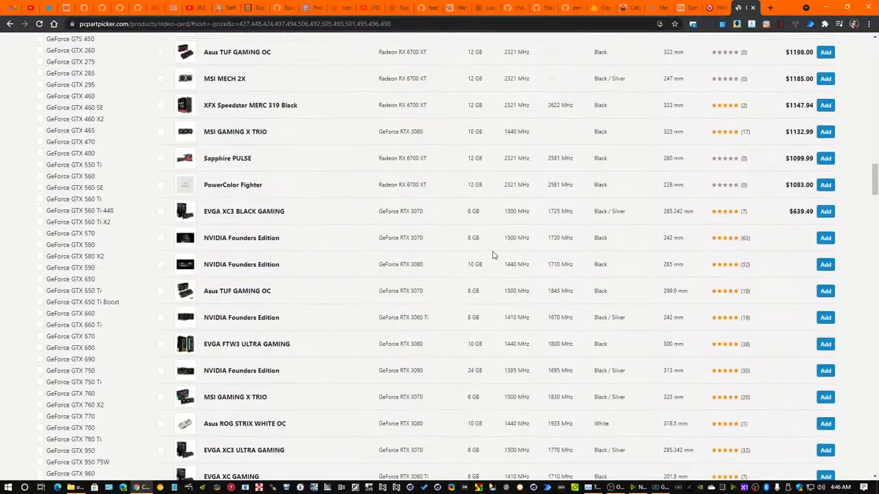
{"action": "scroll", "scroll_direction": "down", "scroll_amount": 3}
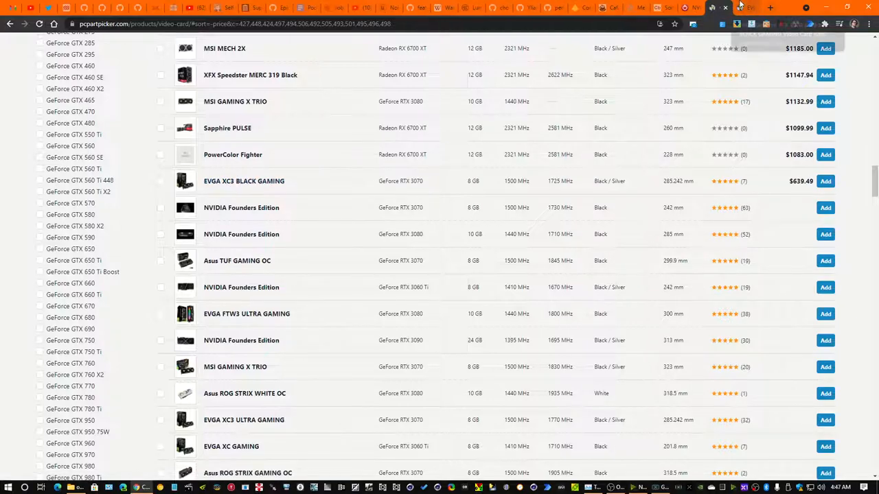
{"action": "left_click", "coordinate": [244, 181]}
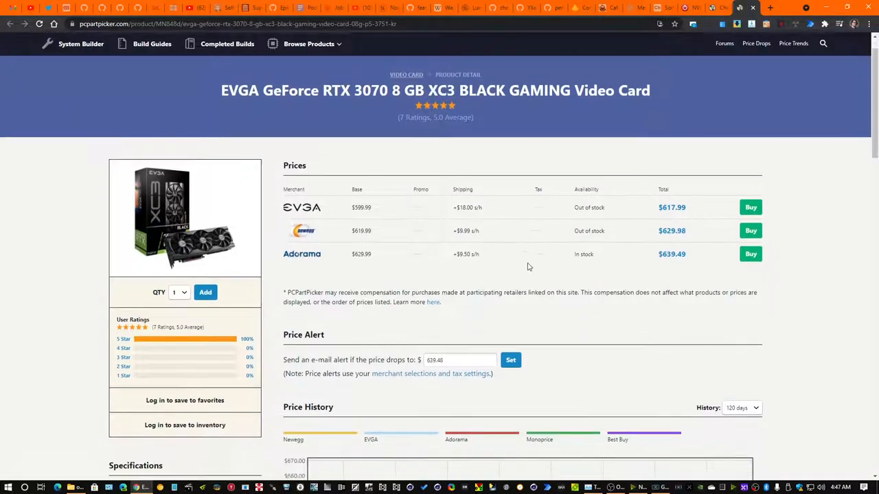
{"action": "scroll", "scroll_direction": "down", "scroll_amount": 3}
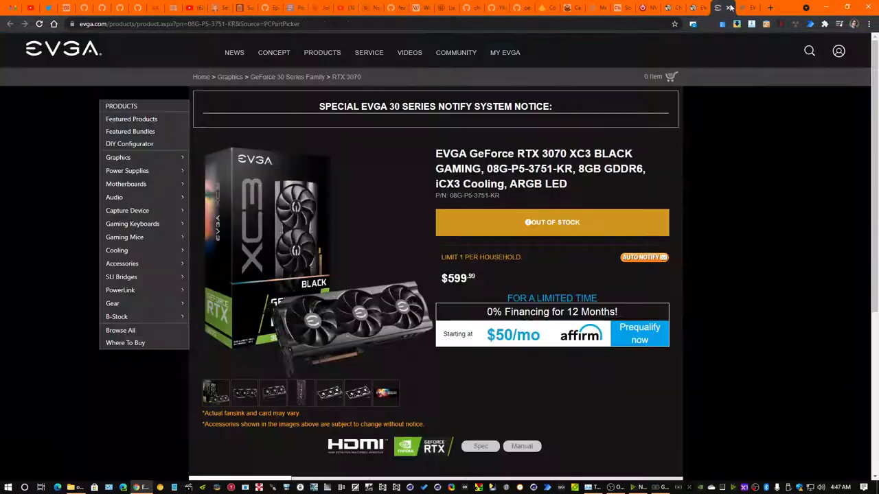
{"action": "mouse_move", "coordinate": [728, 9]}
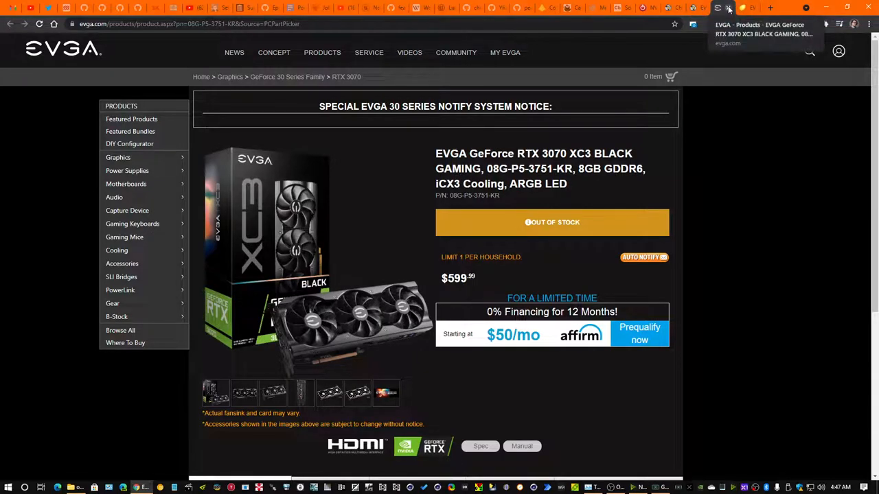
Close the EVGA product page and return to PCPartPicker's price-sorted list.
{"action": "left_click", "coordinate": [727, 8]}
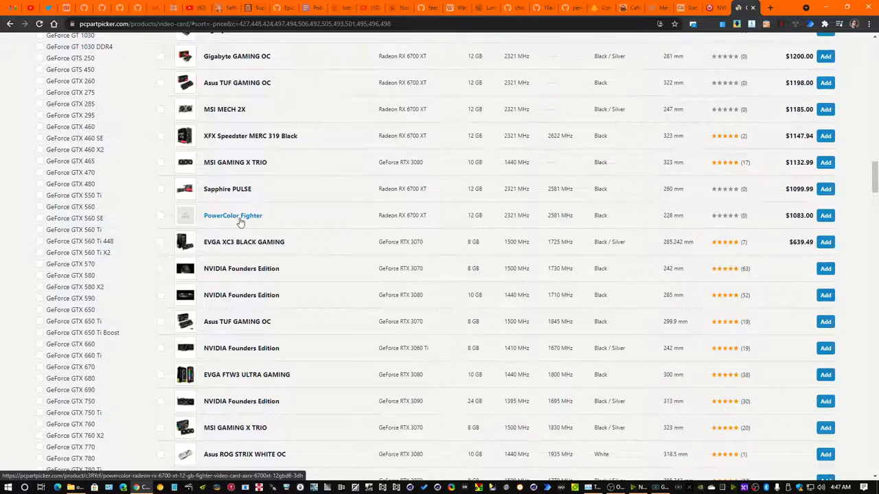
{"action": "left_click", "coordinate": [233, 215]}
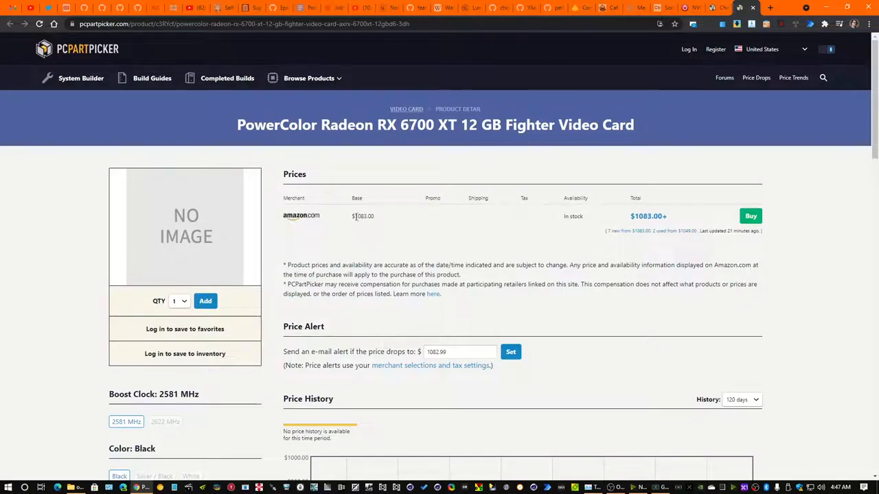
{"action": "left_click", "coordinate": [750, 215]}
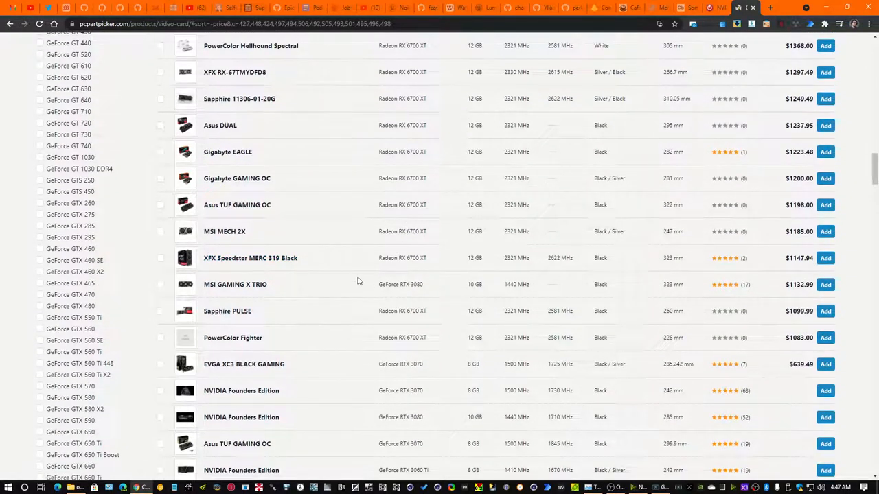
{"action": "mouse_move", "coordinate": [362, 315]}
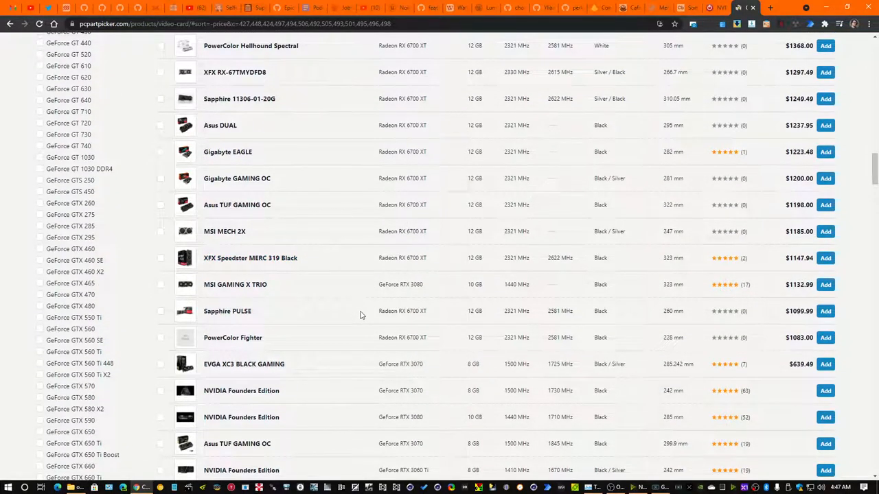